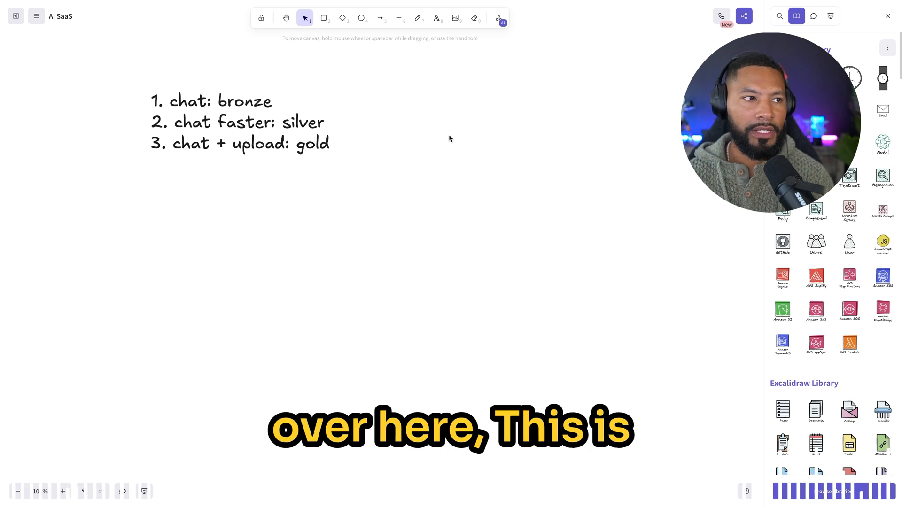
# - Drop Next.js, Amazon Cognito, AWS Lambda and Stripe icons from the library beside the tier list
pyautogui.click(239, 122)
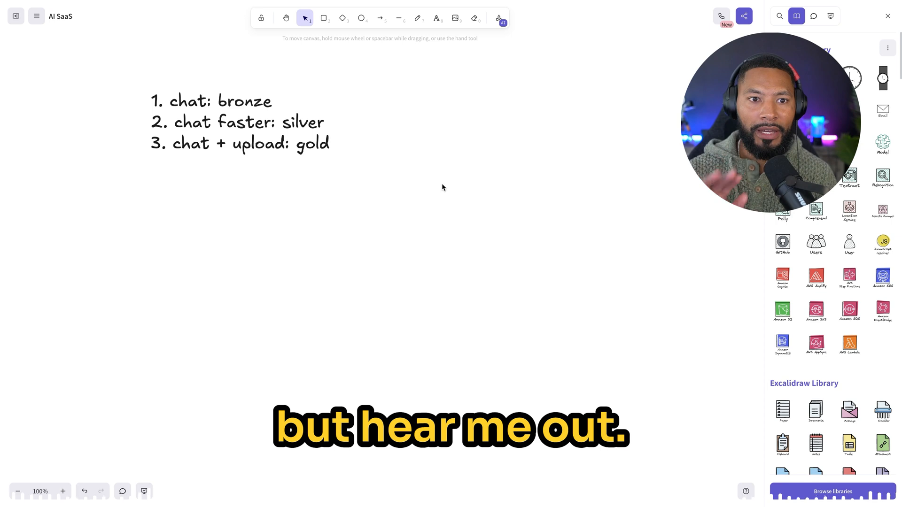
pyautogui.click(240, 122)
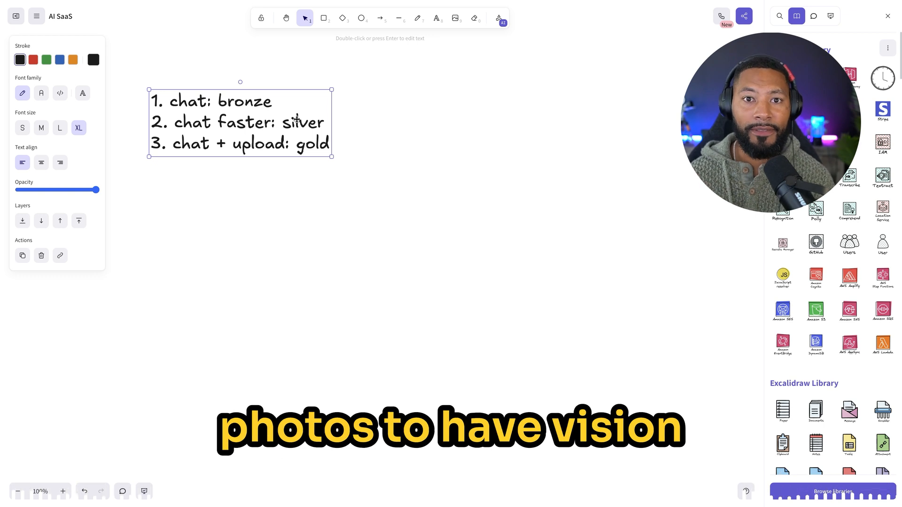
pyautogui.click(391, 144)
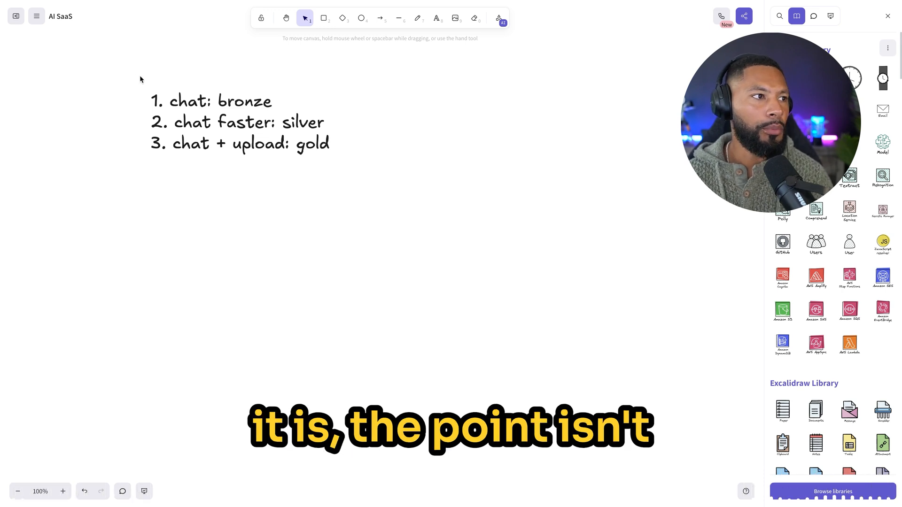
pyautogui.click(240, 122)
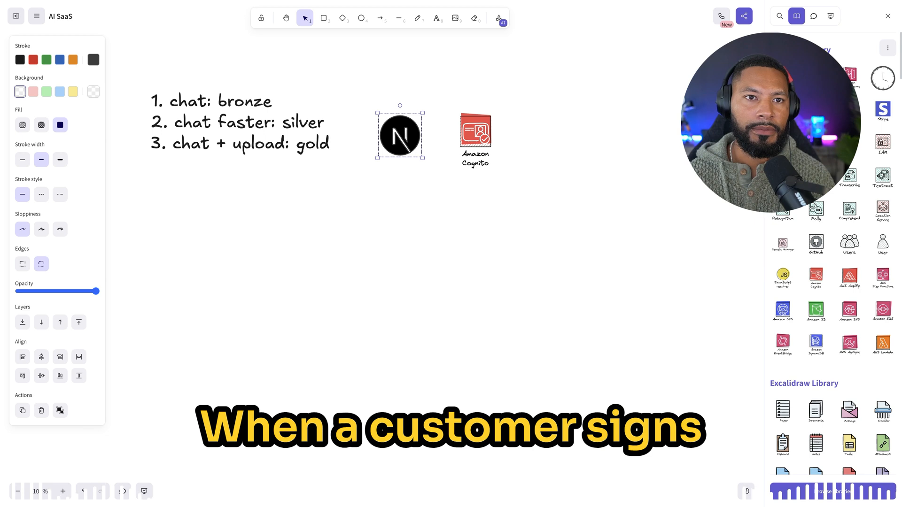
pyautogui.click(882, 346)
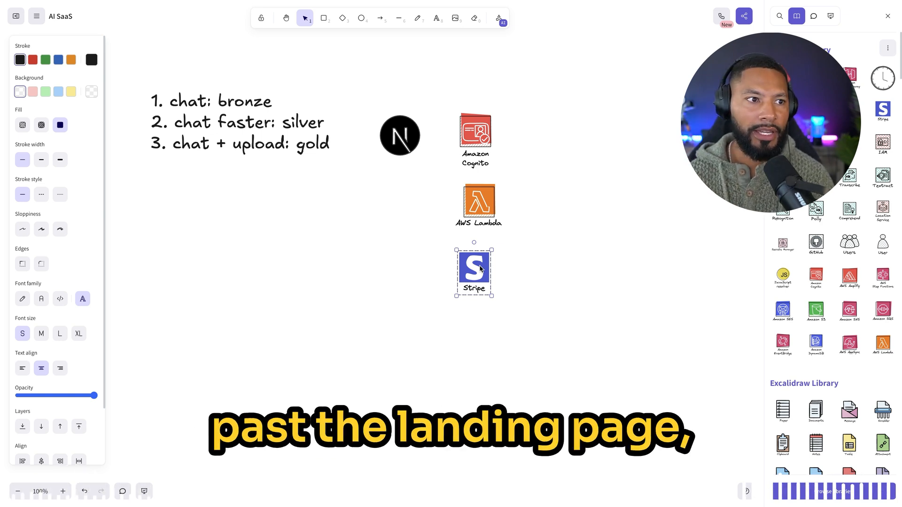
pyautogui.moveTo(558, 309)
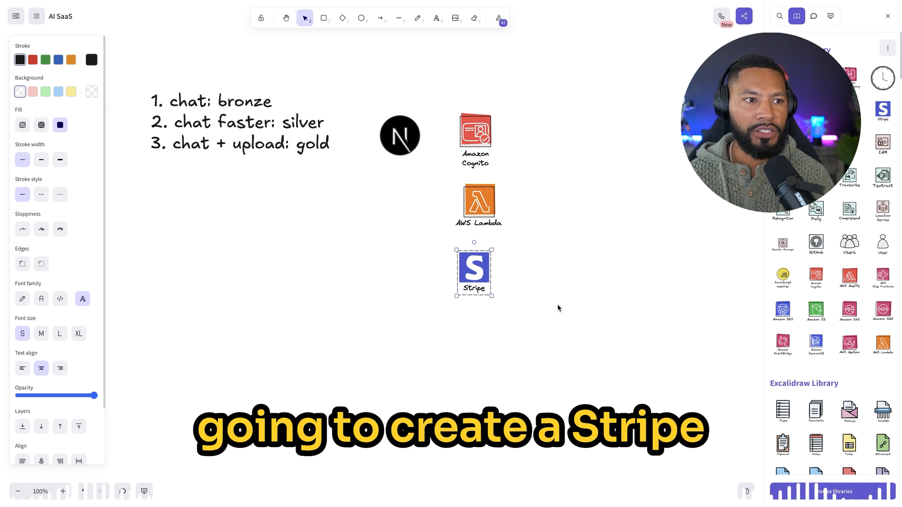
pyautogui.click(566, 319)
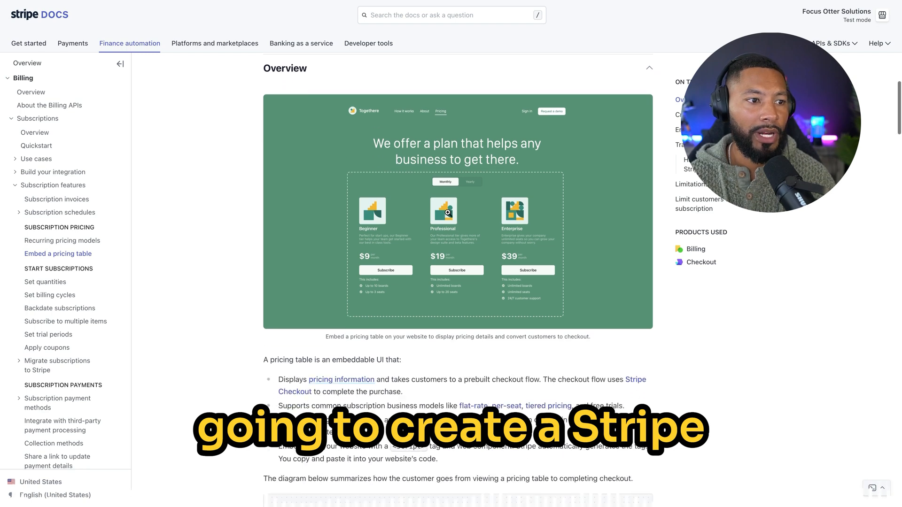
# - Scroll through Stripe's 'Embed a pricing table' overview, then return to the AI SaaS diagram
pyautogui.scroll(-3)
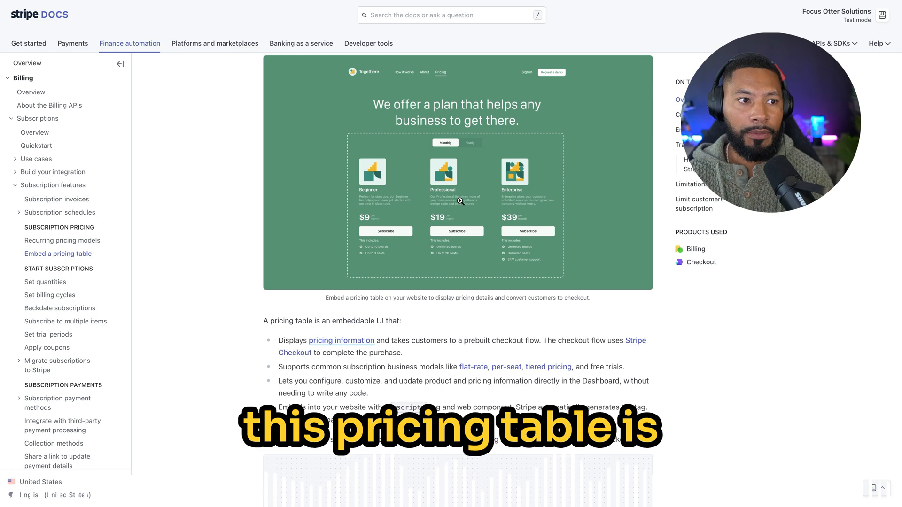
pyautogui.scroll(-3)
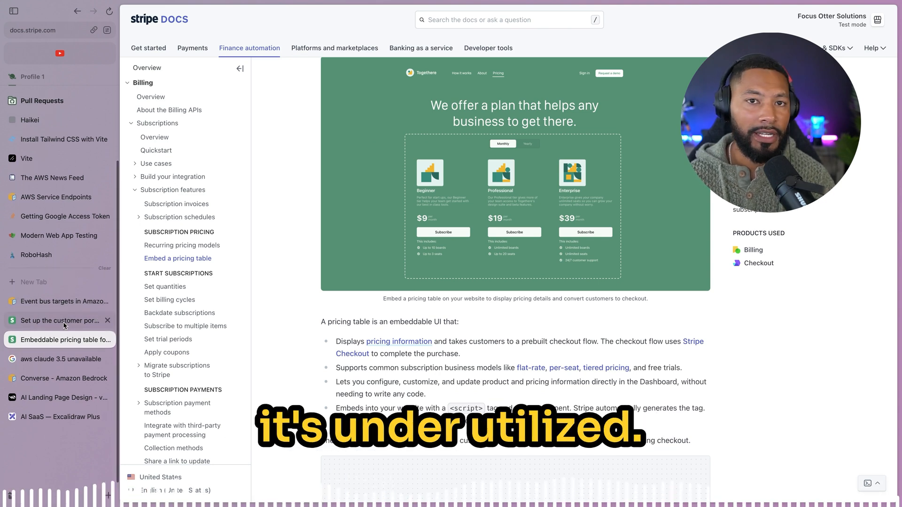
pyautogui.click(60, 417)
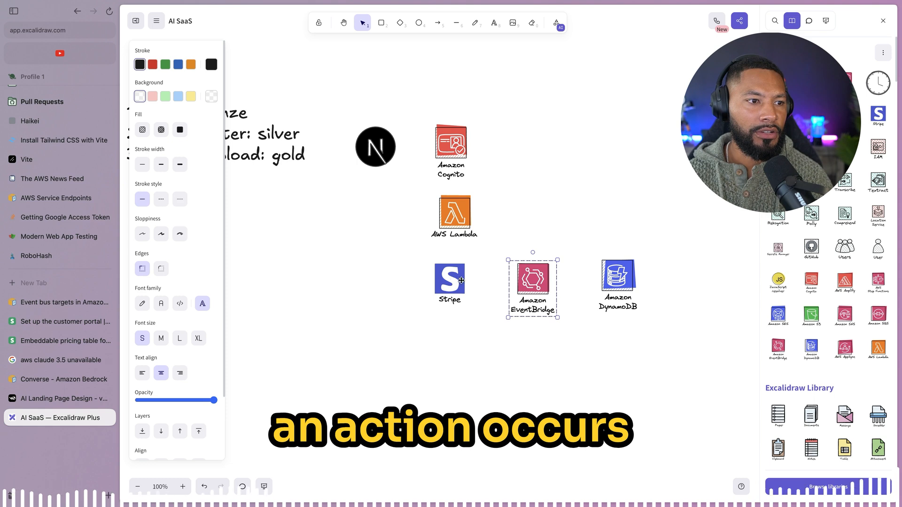
# - Draw arrows connecting Stripe to EventBridge, EventBridge to Lambda, and Lambda to DynamoDB
pyautogui.click(438, 22)
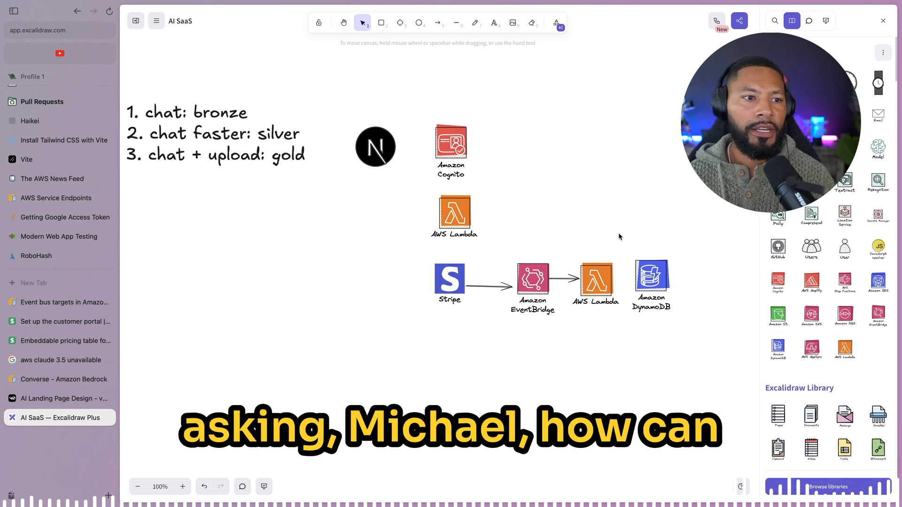
pyautogui.click(438, 22)
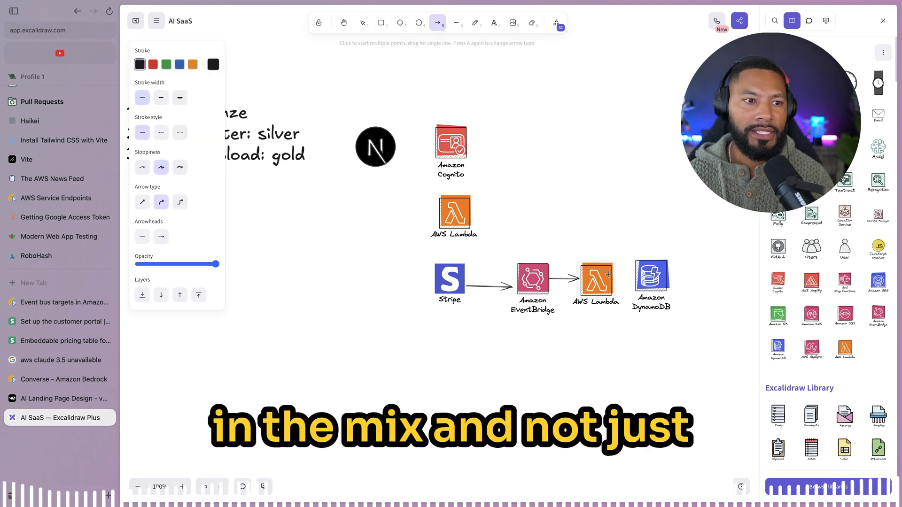
pyautogui.click(635, 282)
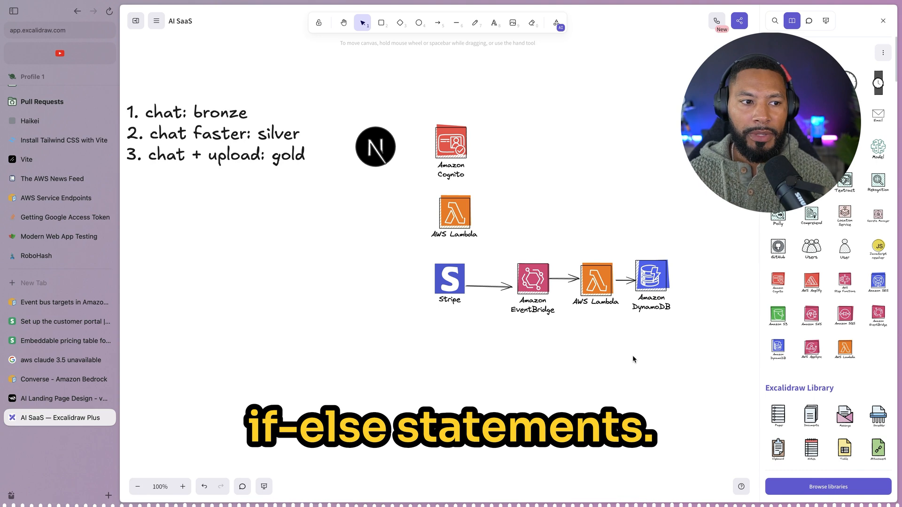
pyautogui.click(532, 282)
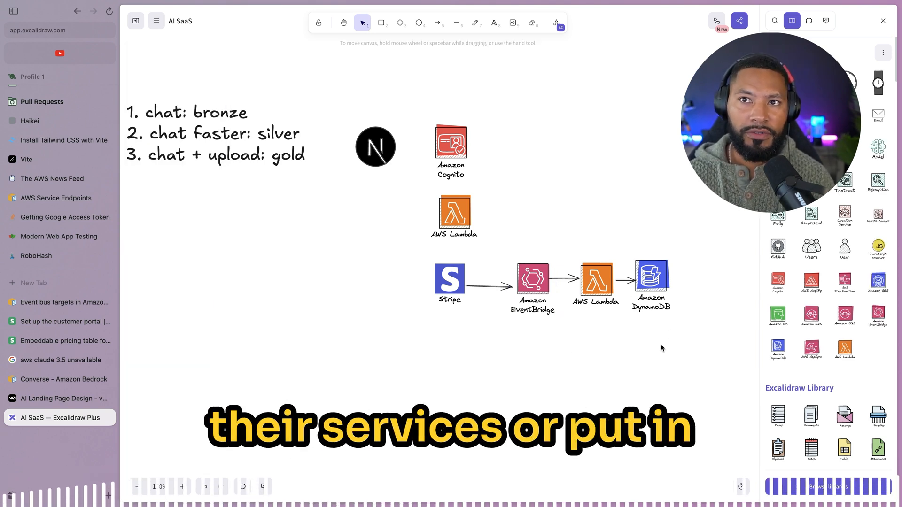
pyautogui.click(698, 253)
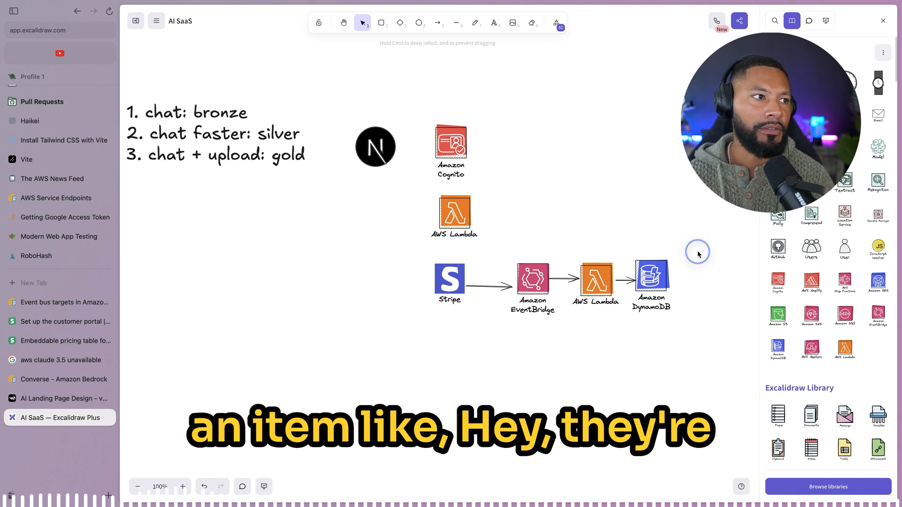
# - Place the AWS AppSync icon and draw an arrow from AppSync to DynamoDB
pyautogui.click(439, 22)
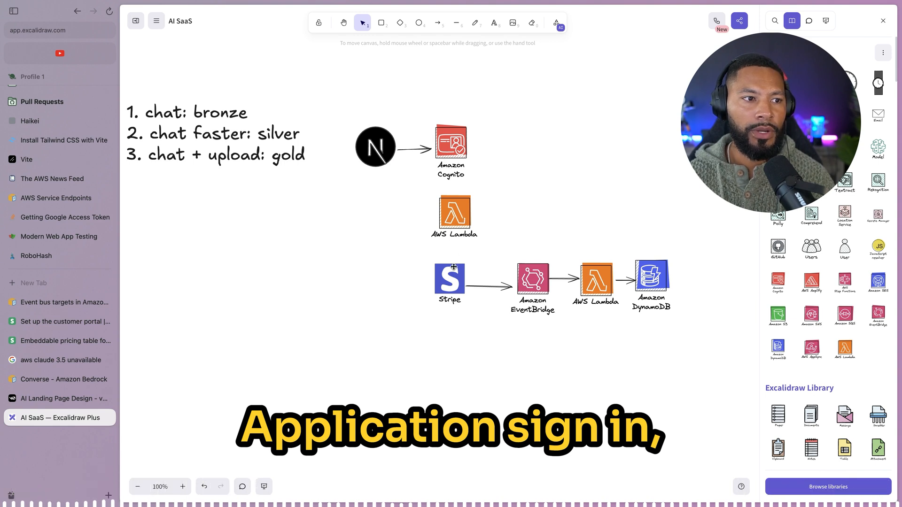
pyautogui.moveTo(506, 249)
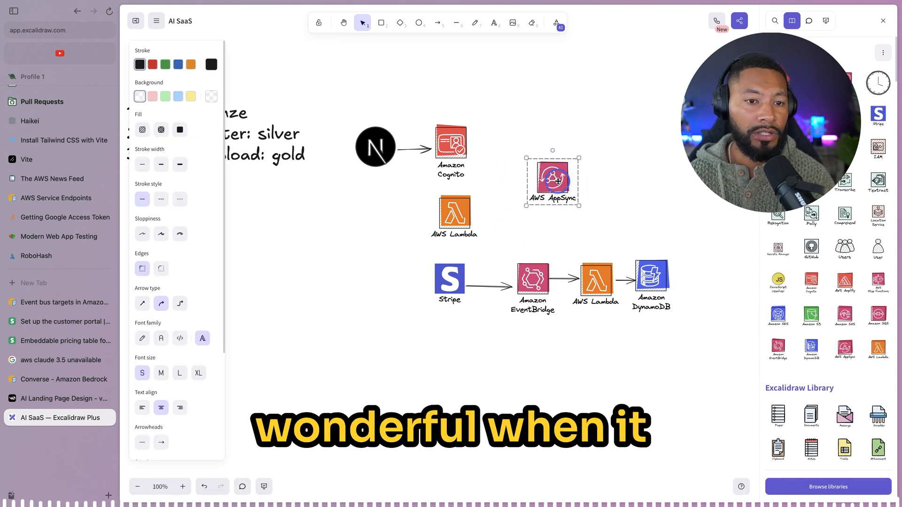
pyautogui.click(620, 196)
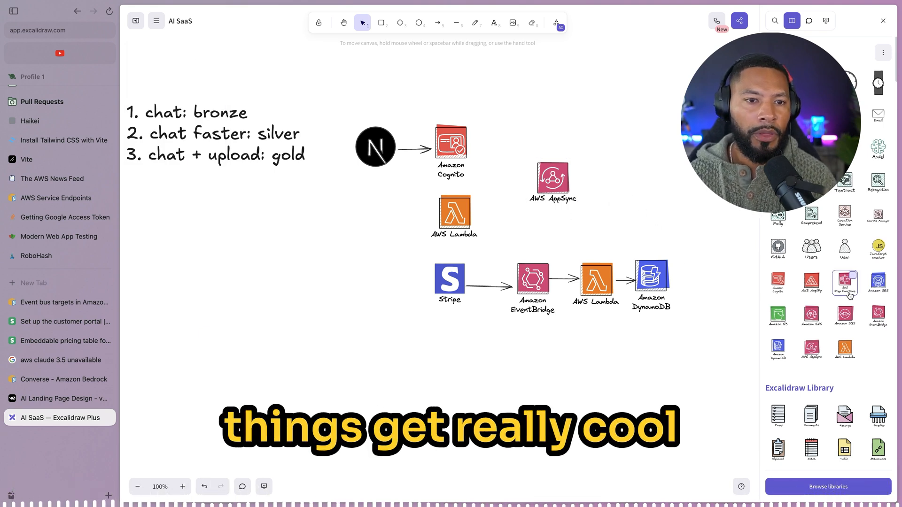
pyautogui.moveTo(675, 215)
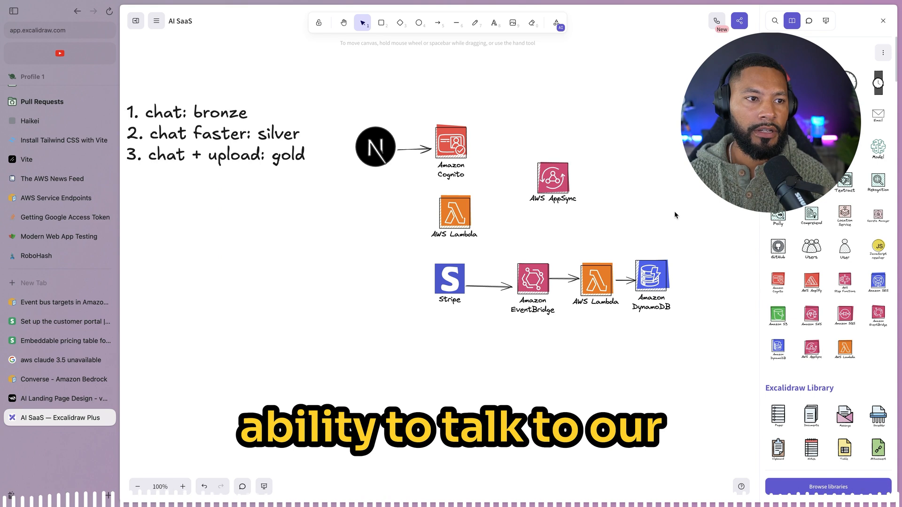
pyautogui.click(438, 22)
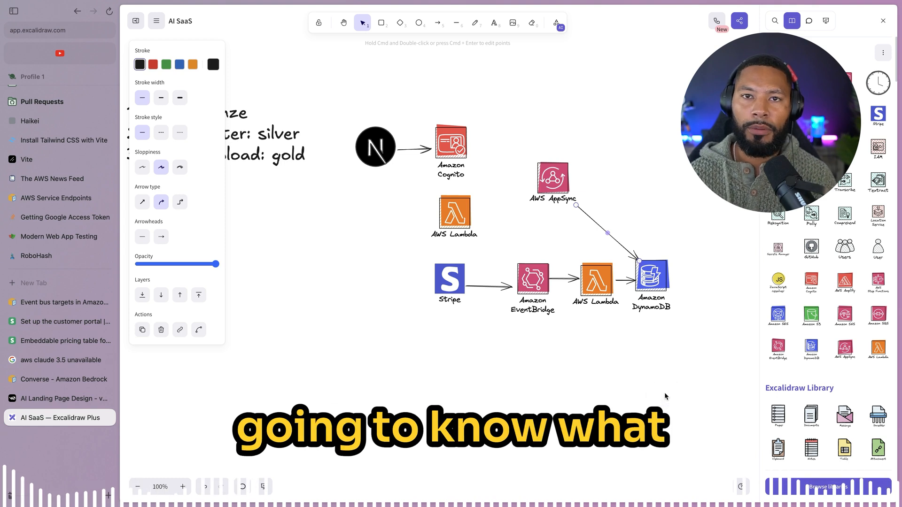
pyautogui.click(345, 346)
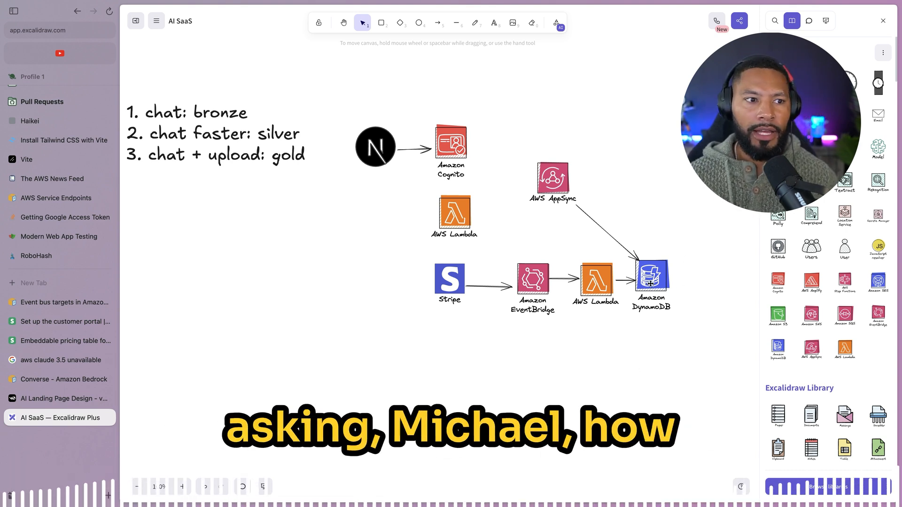
# - Draw an arrow from AWS AppSync to Stripe
pyautogui.click(438, 23)
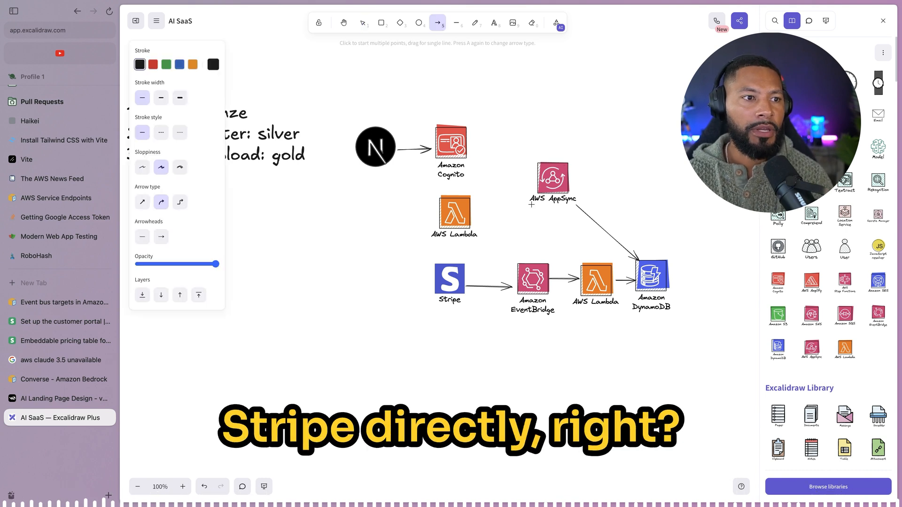
pyautogui.click(469, 266)
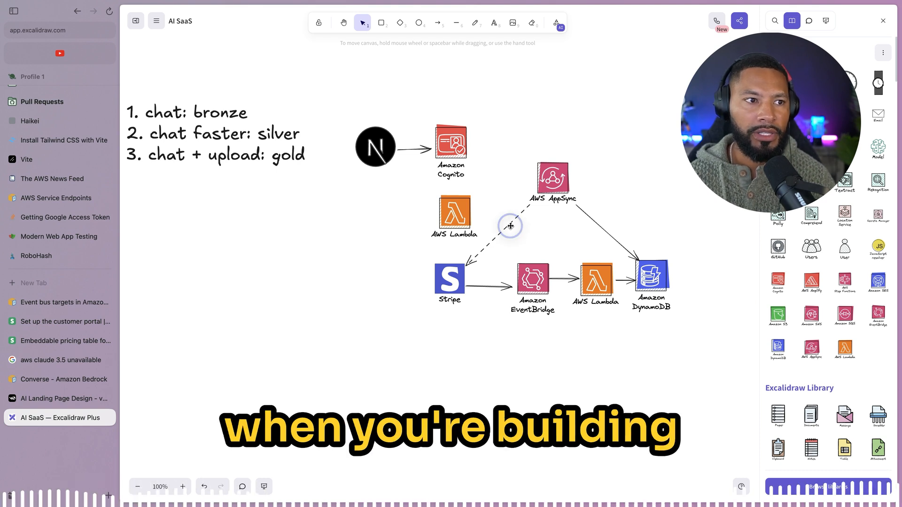
pyautogui.click(509, 226)
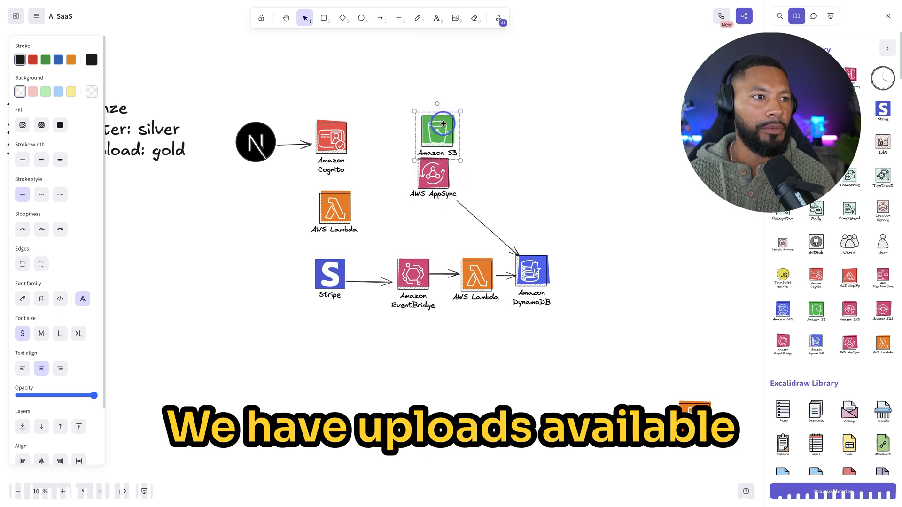
# - Start an arrow from Amazon Cognito toward Amazon S3
pyautogui.click(380, 18)
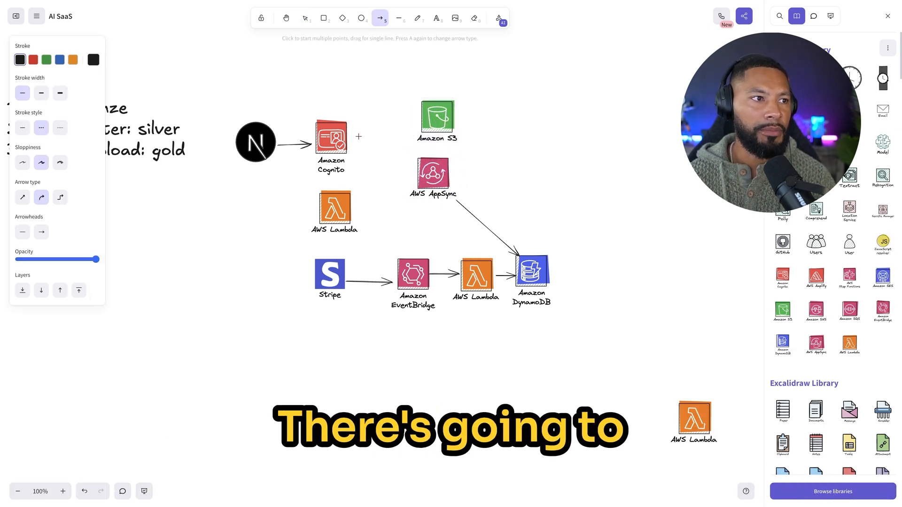
pyautogui.click(411, 123)
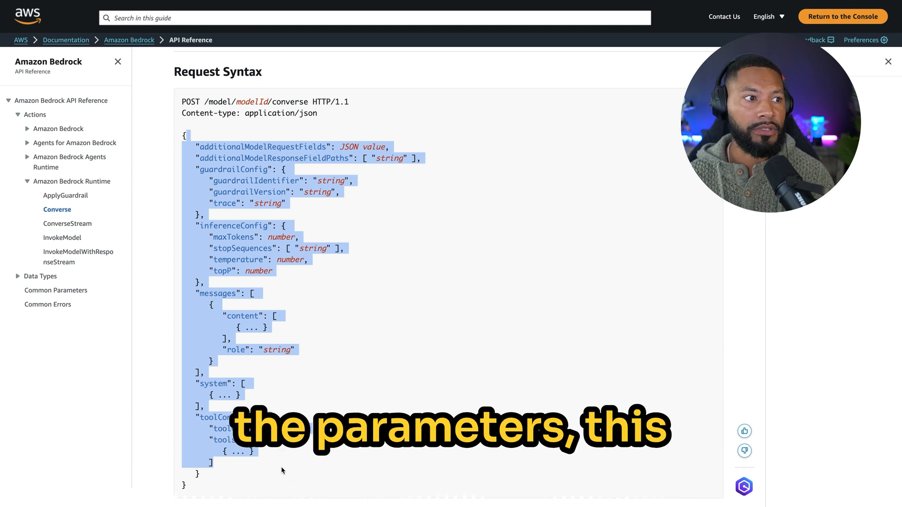
# - Scroll through the Bedrock Converse request syntax and examples
pyautogui.click(402, 333)
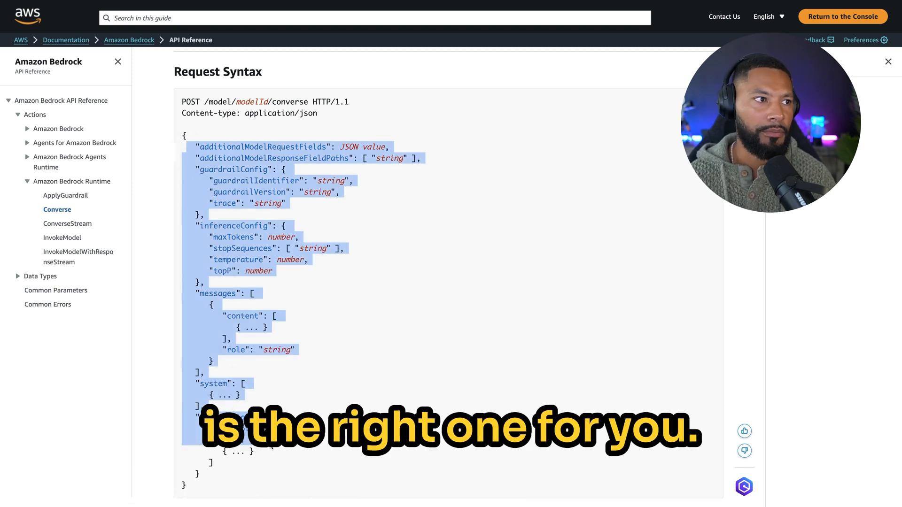
pyautogui.scroll(-3)
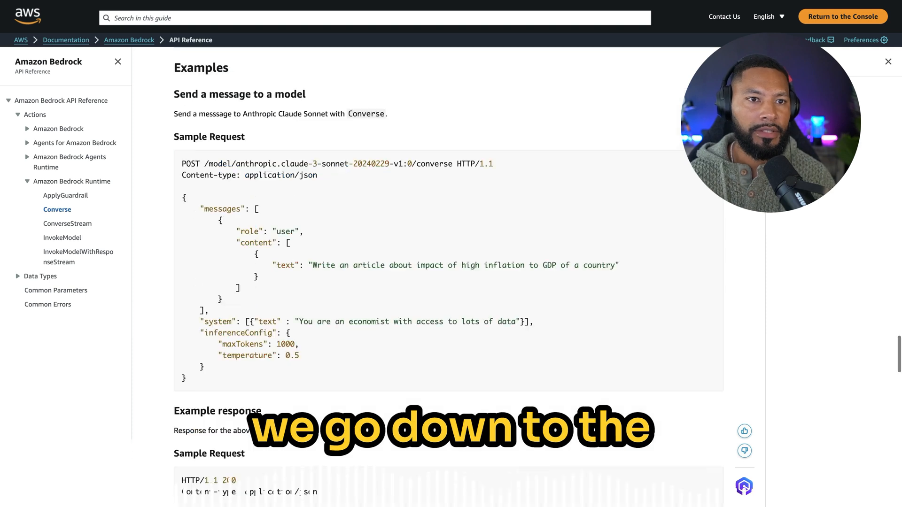
pyautogui.scroll(-3)
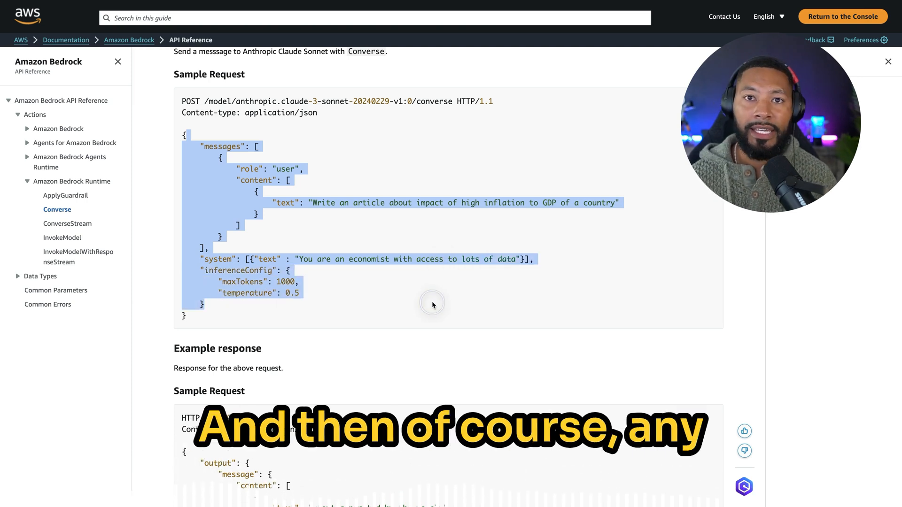
pyautogui.click(433, 304)
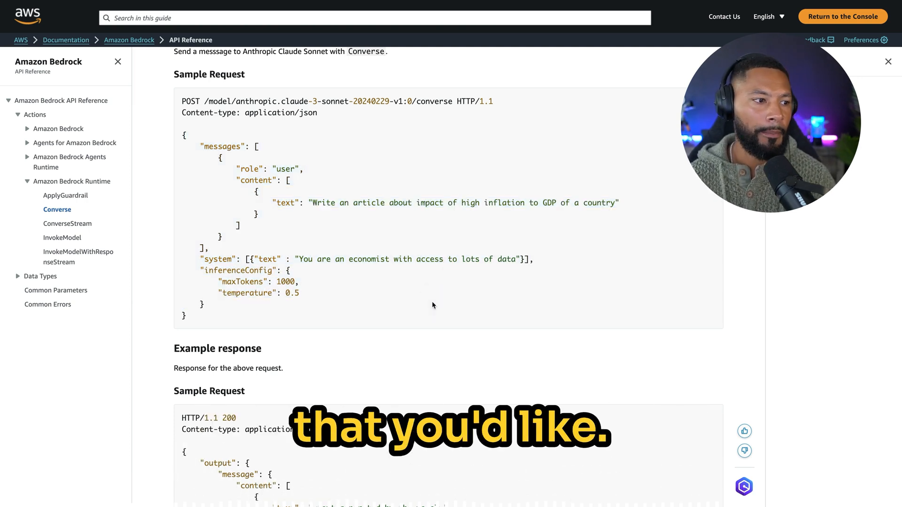
pyautogui.scroll(-3)
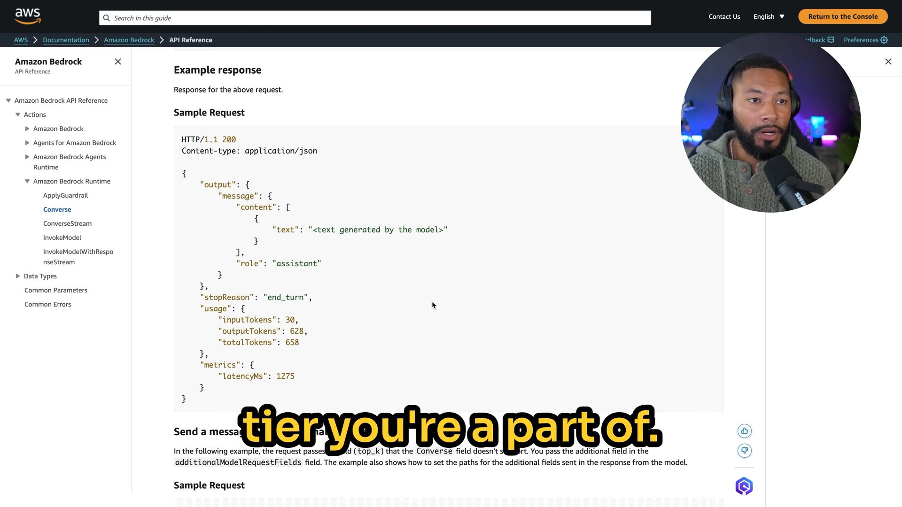
pyautogui.moveTo(422, 82)
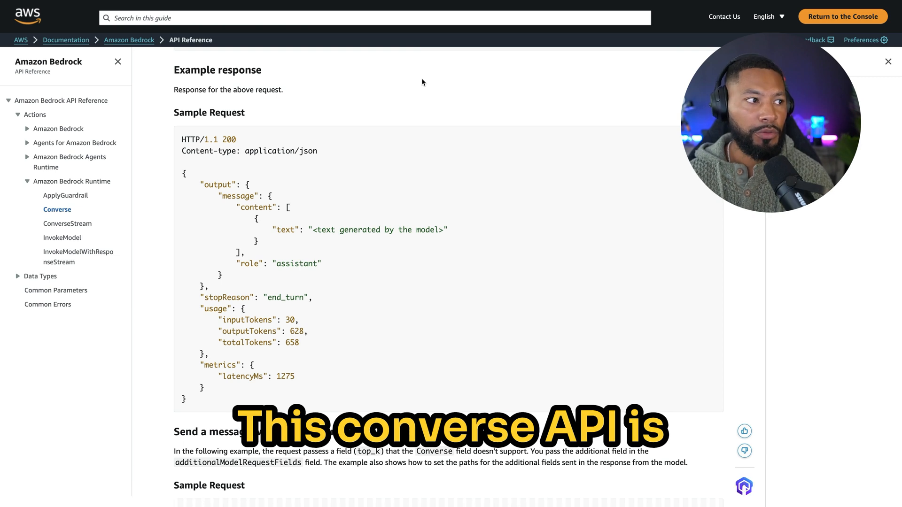
# - Skim the ConverseStream API reference, then return to the AI SaaS diagram
pyautogui.click(67, 223)
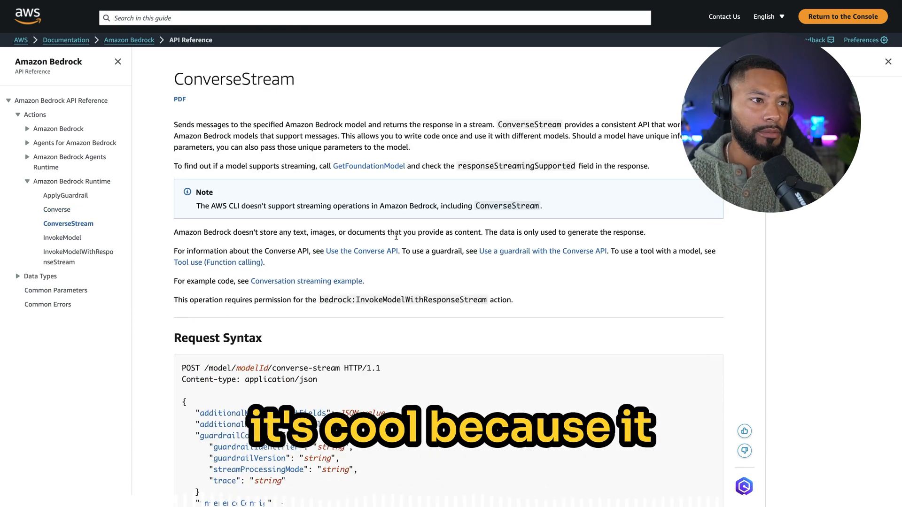
pyautogui.scroll(-3)
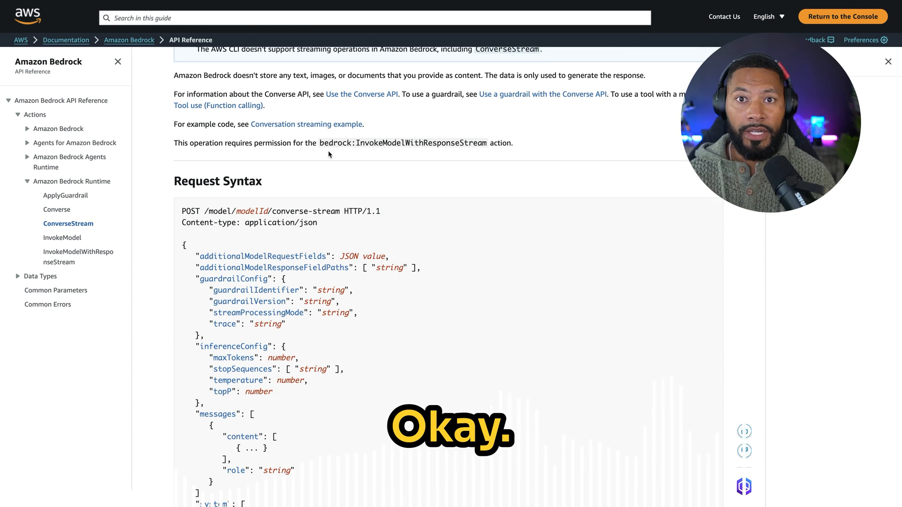
pyautogui.click(61, 415)
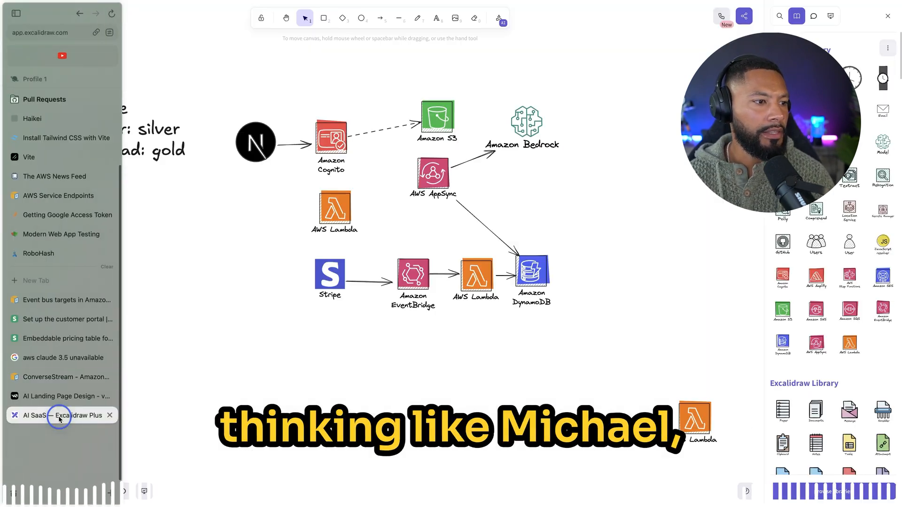
# - Read Stripe's customer portal guide through the product creation and portal setup steps
pyautogui.click(62, 415)
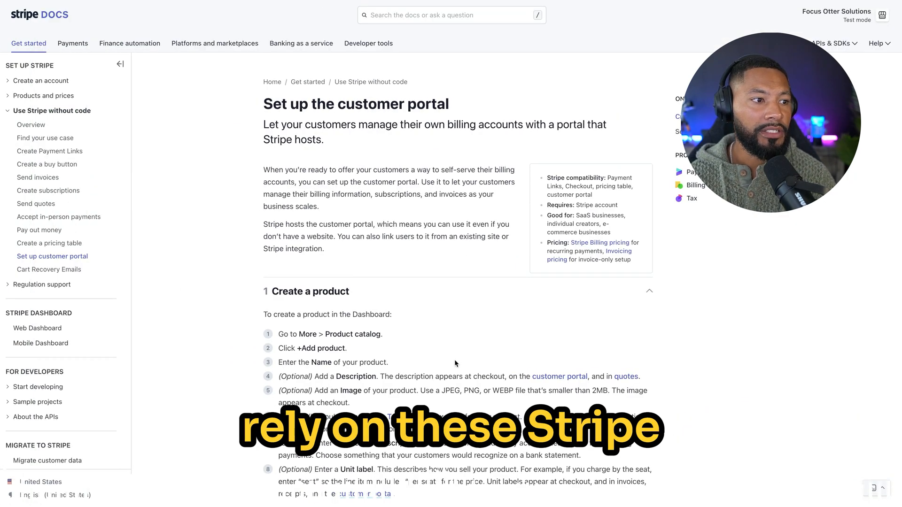
pyautogui.scroll(-3)
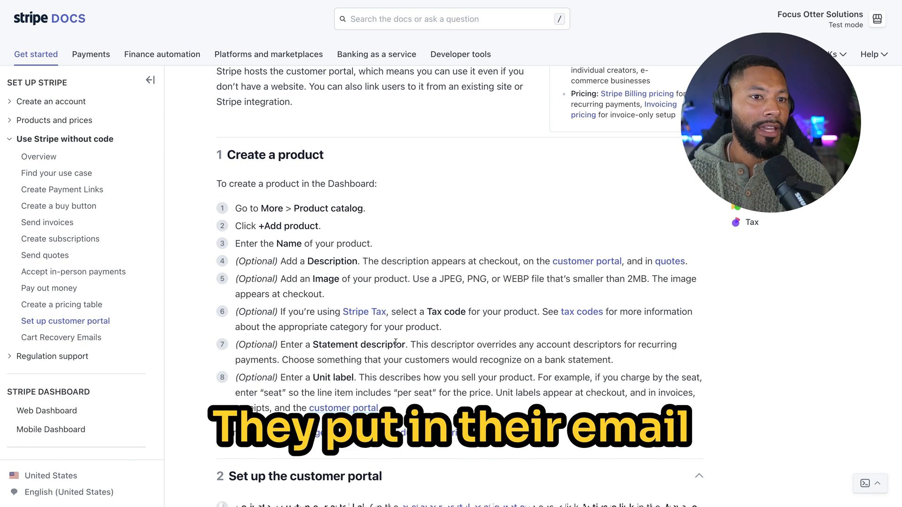
pyautogui.scroll(-3)
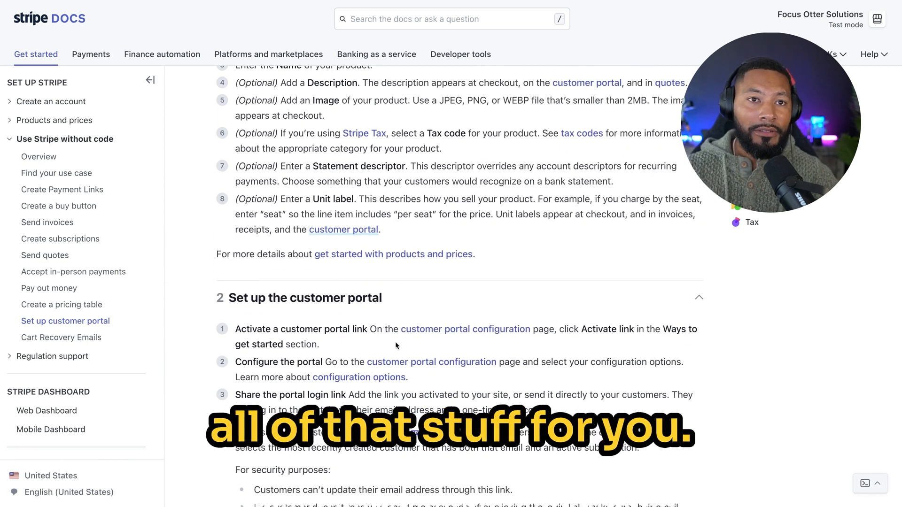
pyautogui.scroll(-3)
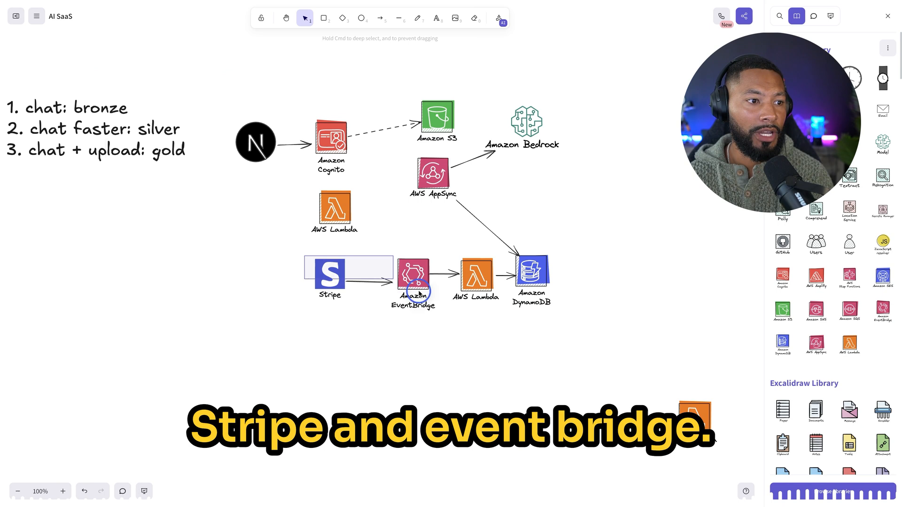
pyautogui.click(374, 282)
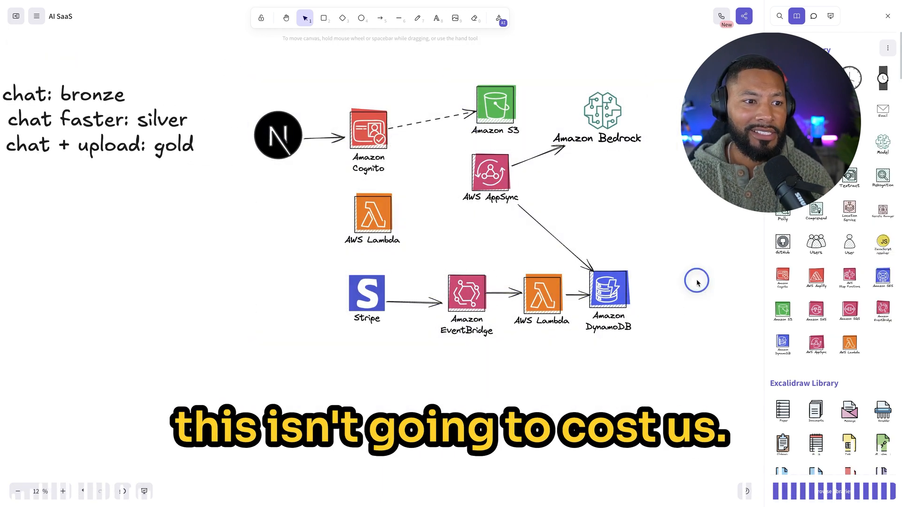
pyautogui.click(603, 110)
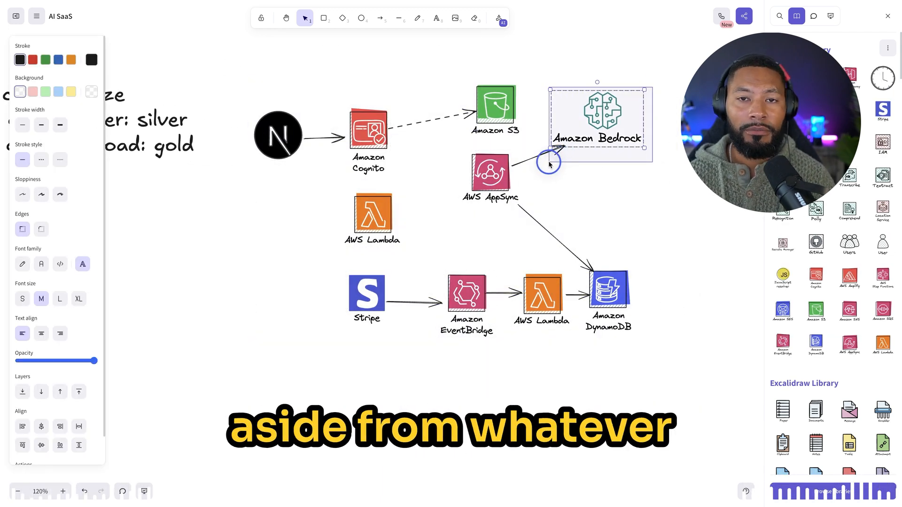